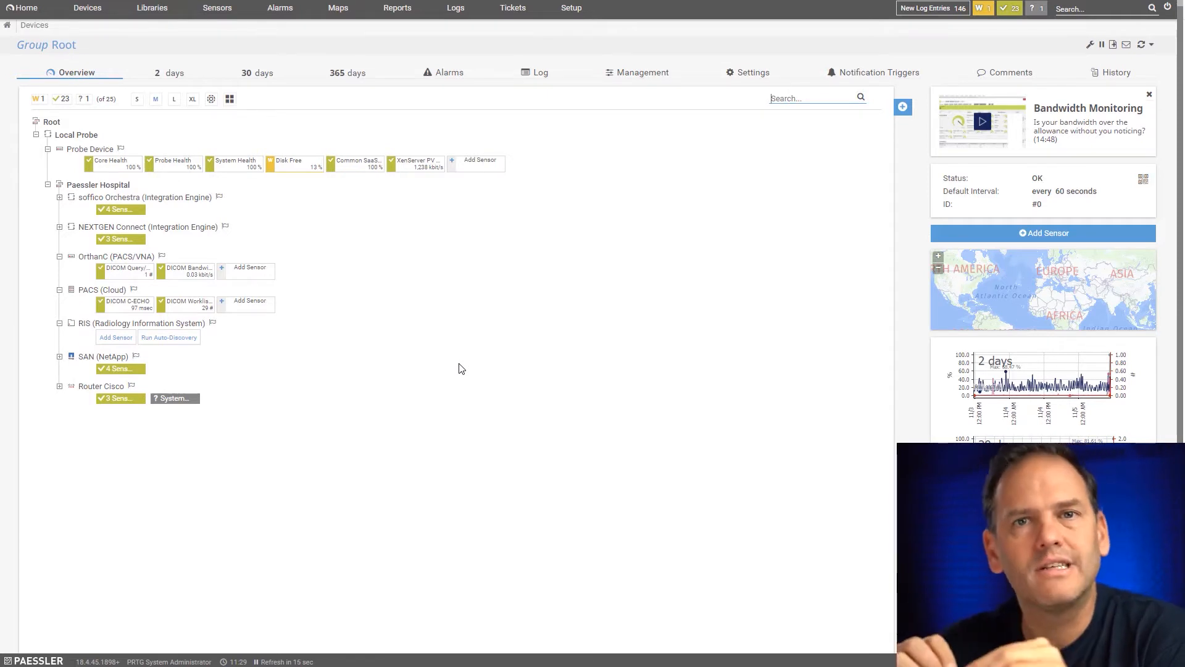
mouse_move(469, 356)
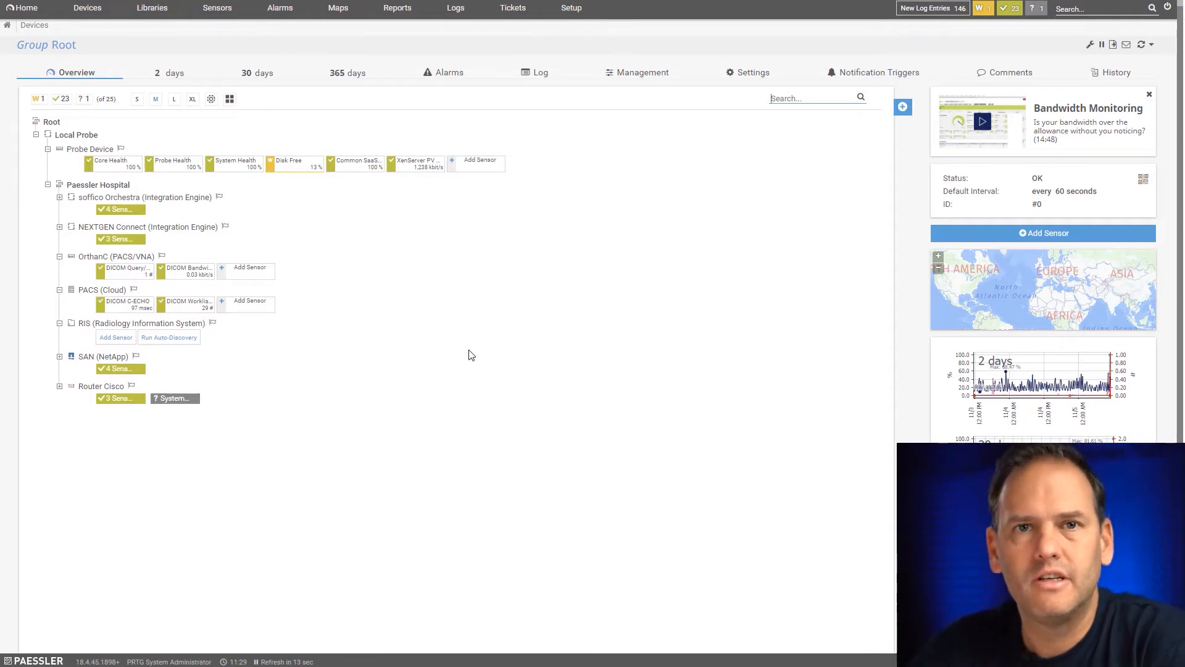
mouse_move(490, 354)
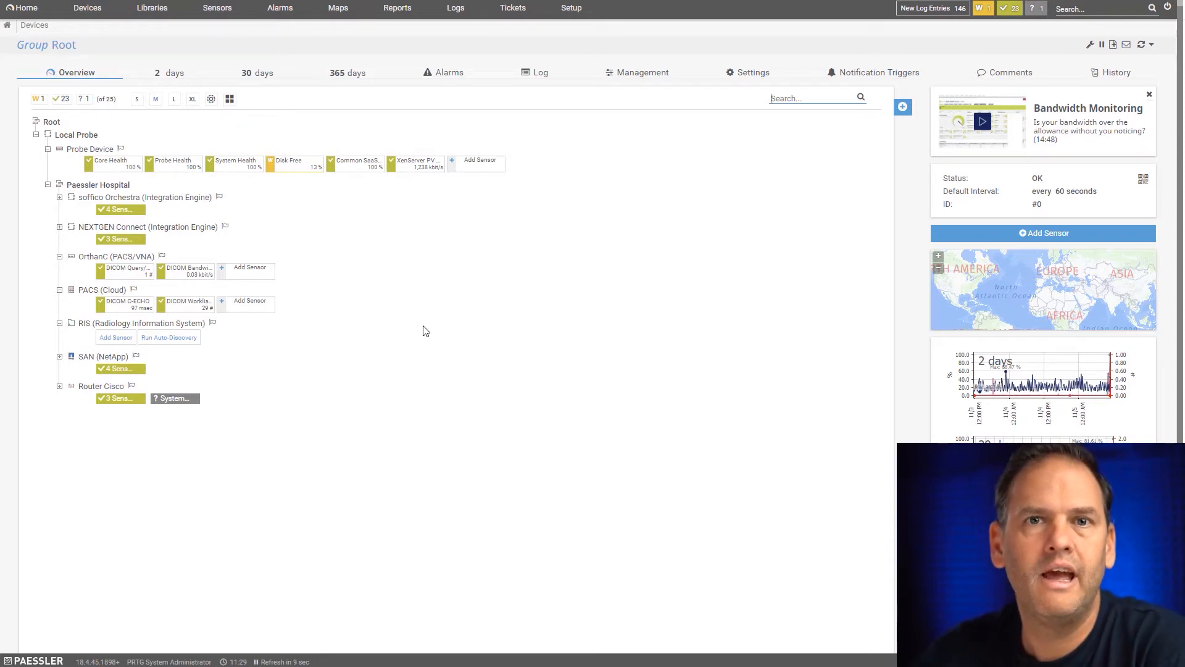
mouse_move(245, 371)
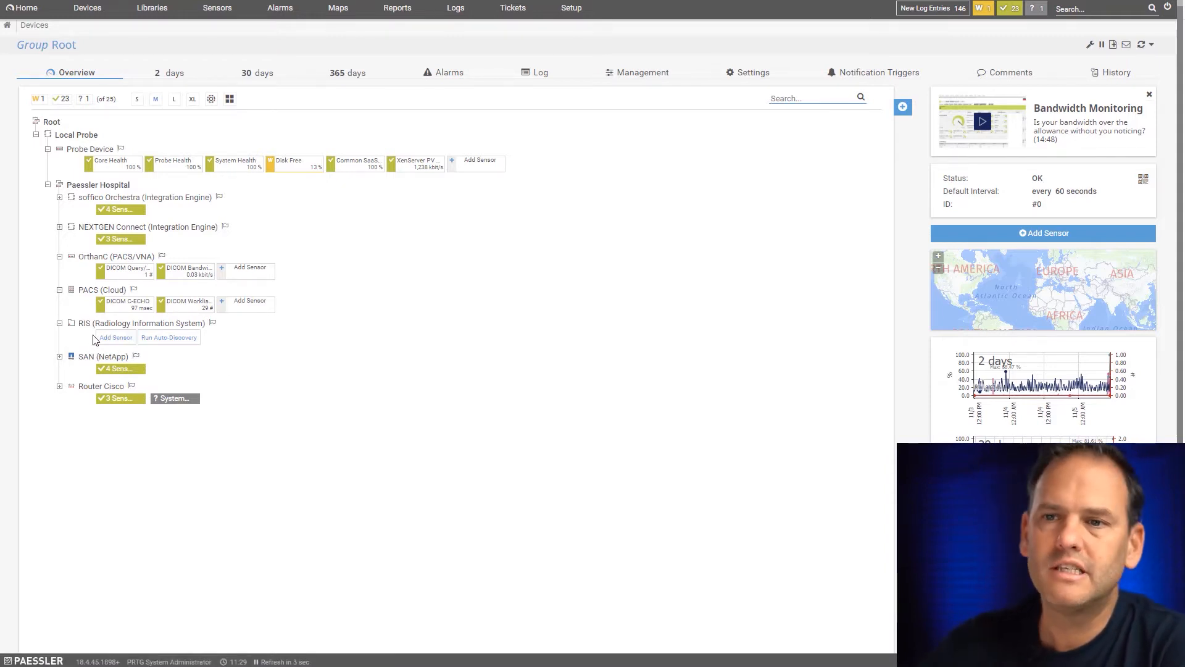
Step: Add a sensor to the RIS device, search 'HL7' and select the HL7 Sensor BETA type
left_click(115, 337)
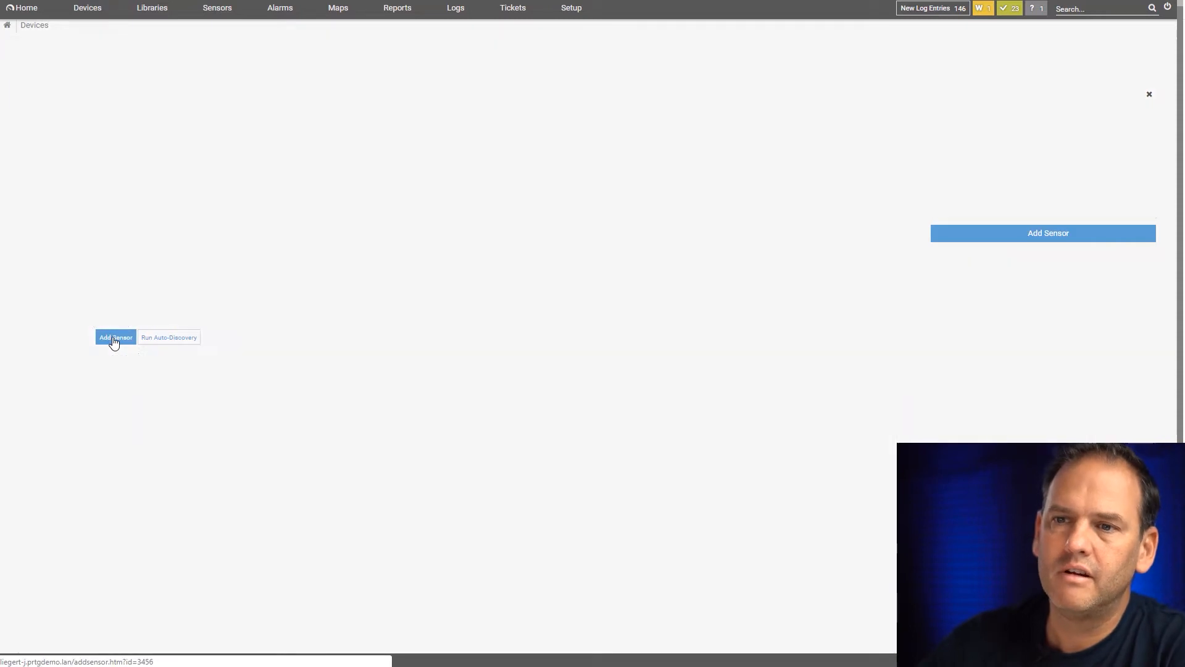
left_click(115, 337)
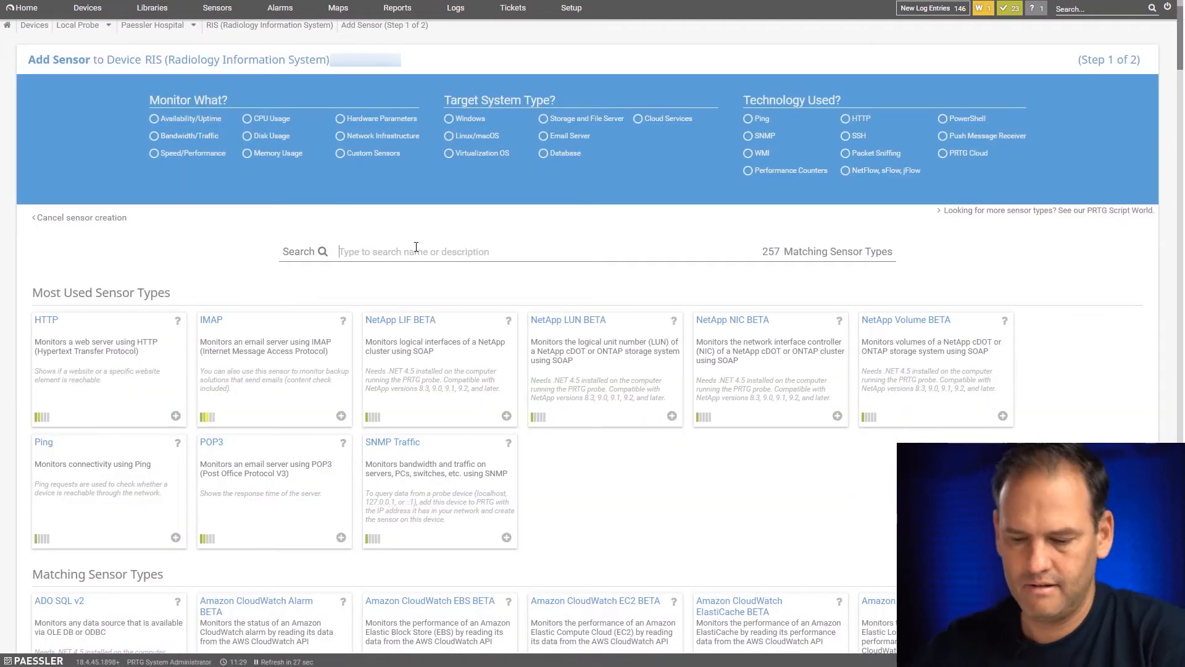
type("HL7")
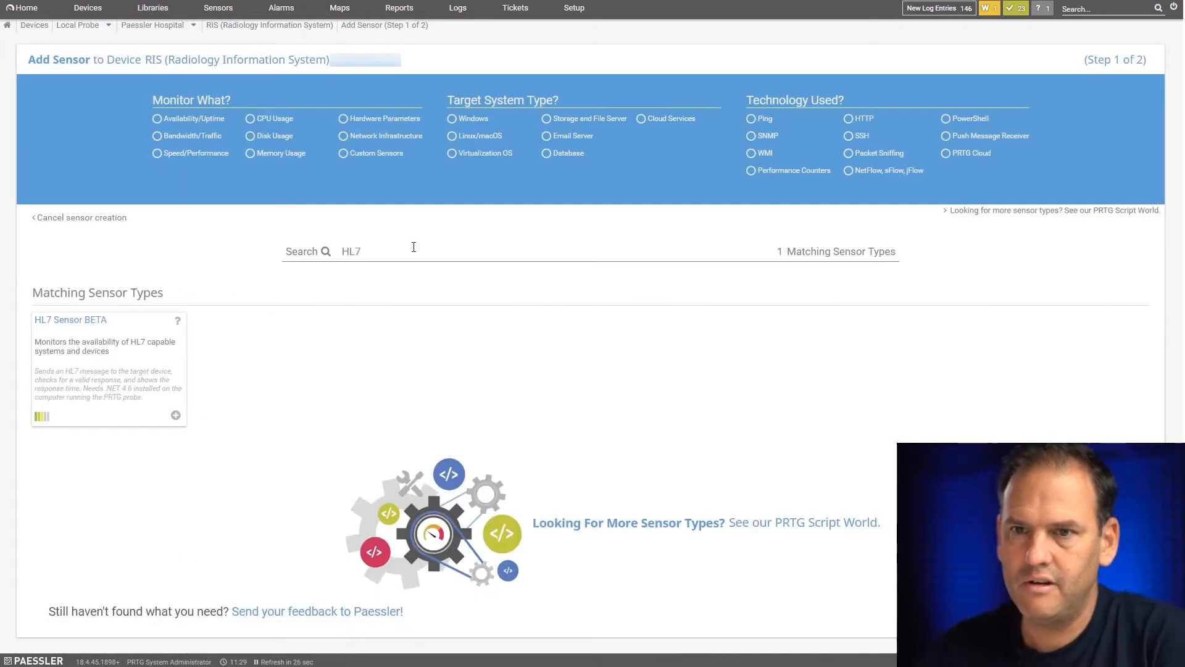
left_click(176, 414)
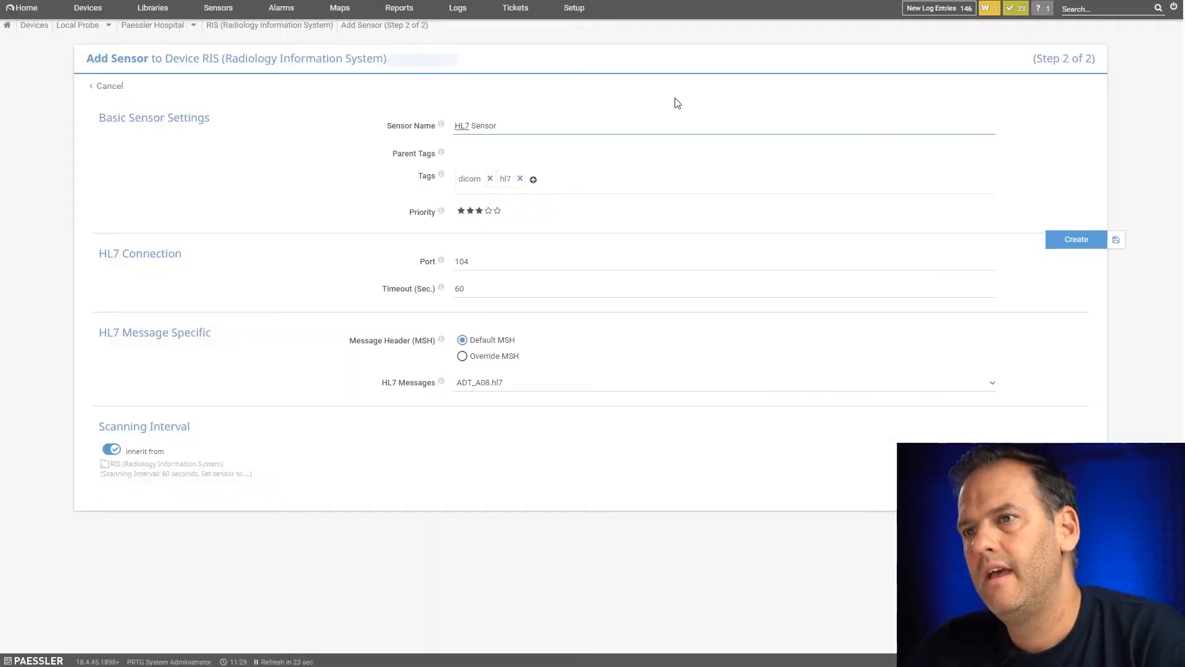
Step: Name the sensor 'HL7 RIS' and set its HL7 connection port to 9999
double_click(482, 126)
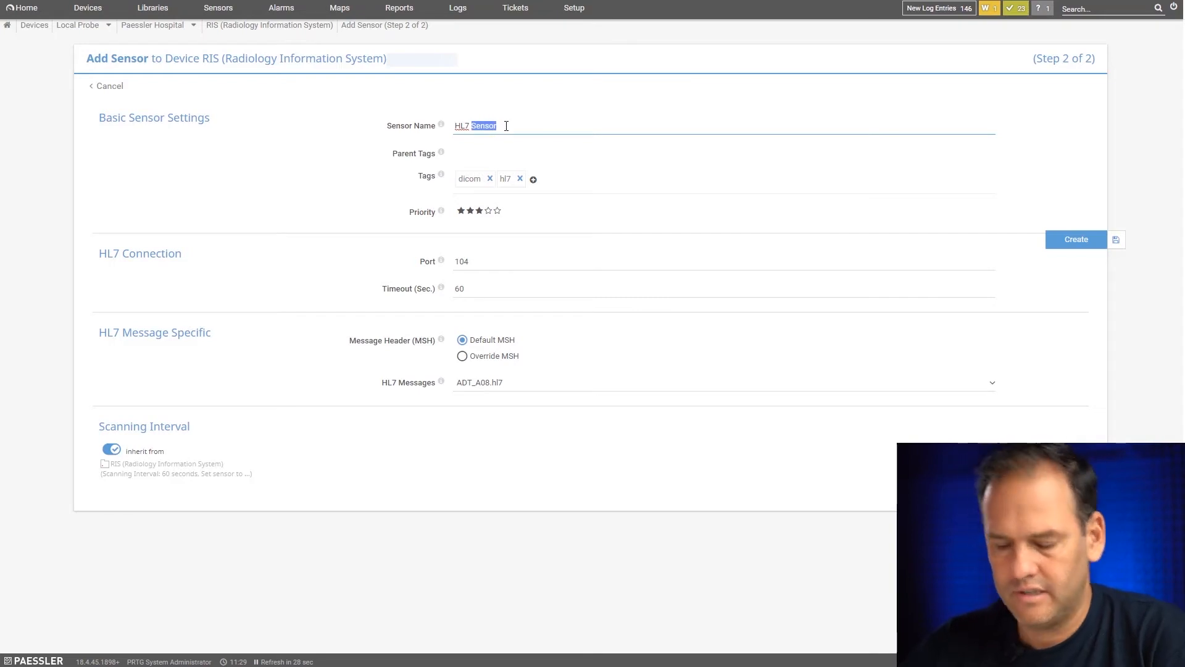
type("RIS")
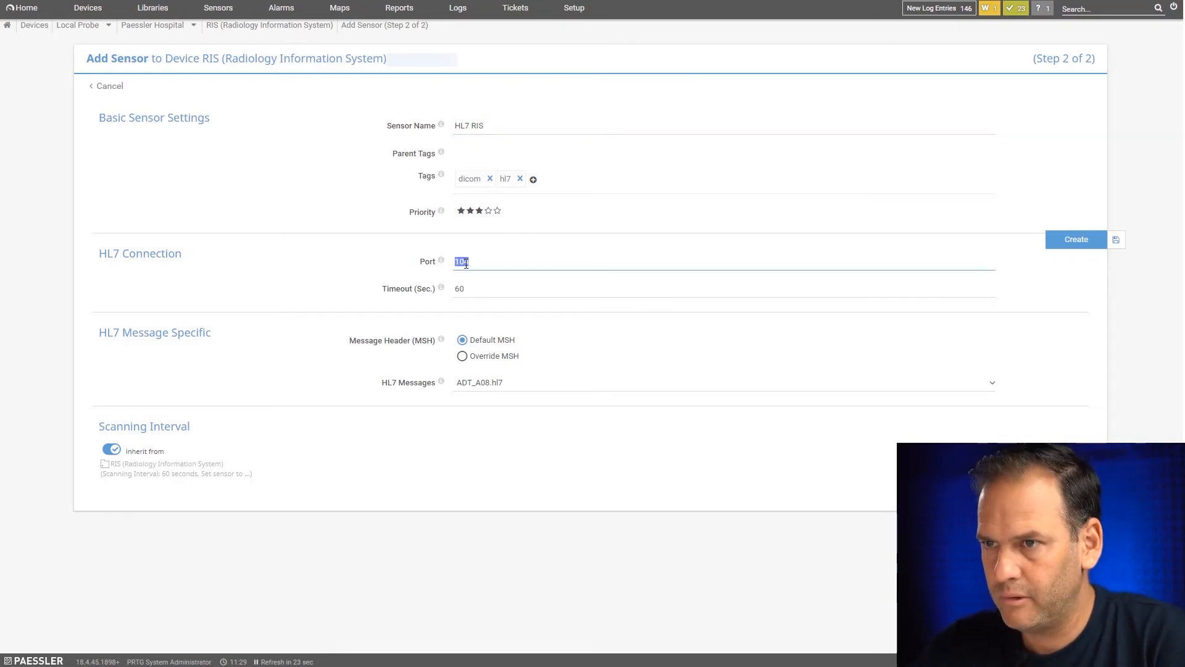
type("9979")
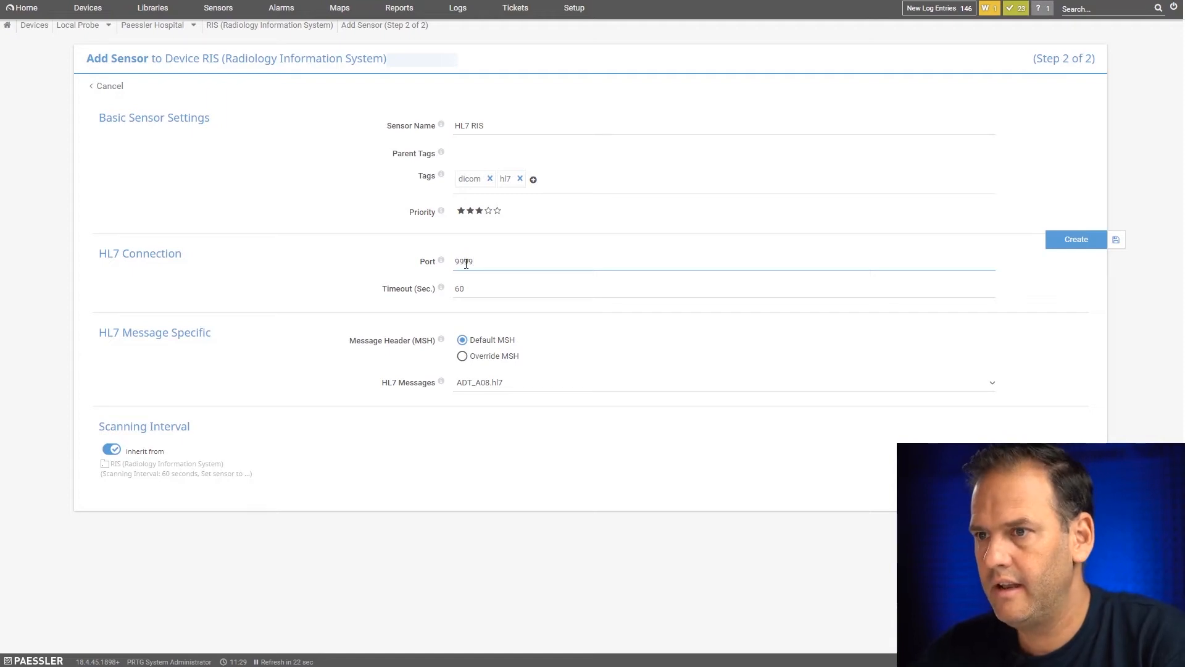
type("9999")
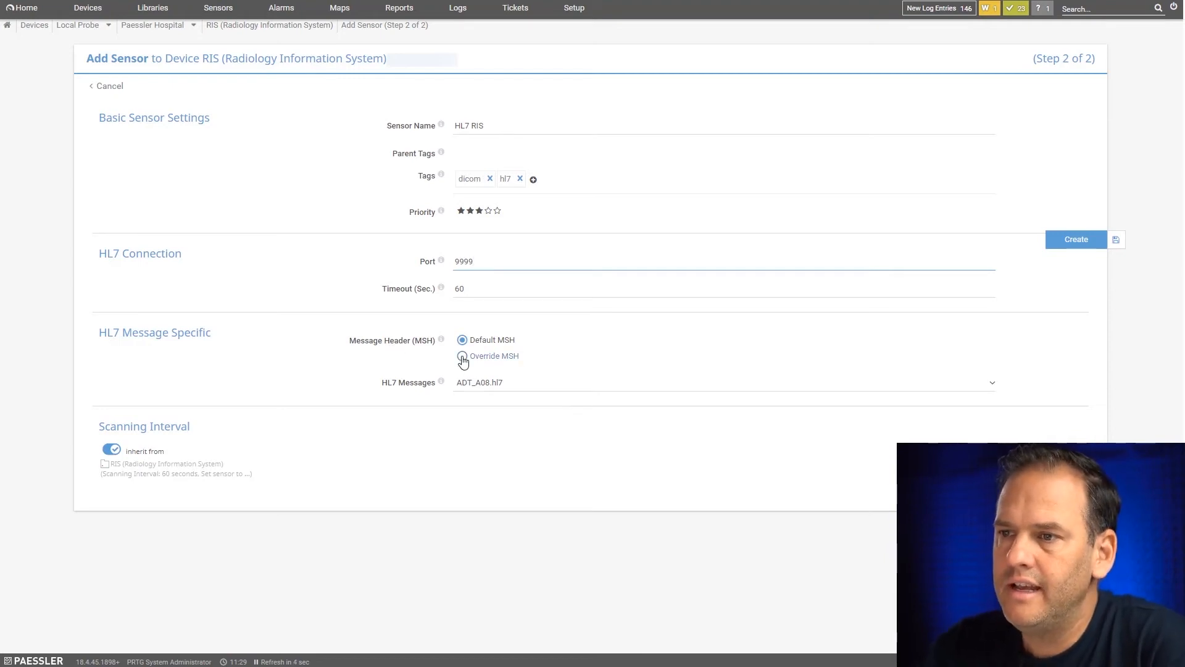
Step: Override MSH with sending PRTG/PAESSLER, receiving RIS/Radiology, keeping message ADT_A08.hl7
left_click(462, 356)
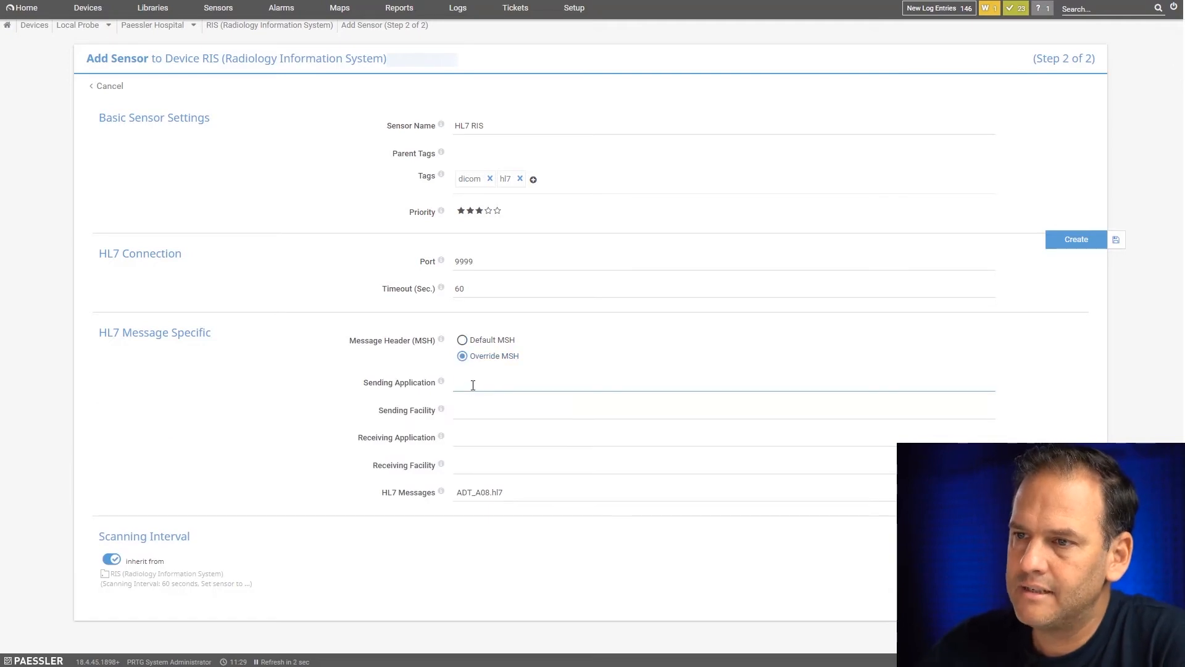
type("PRTG")
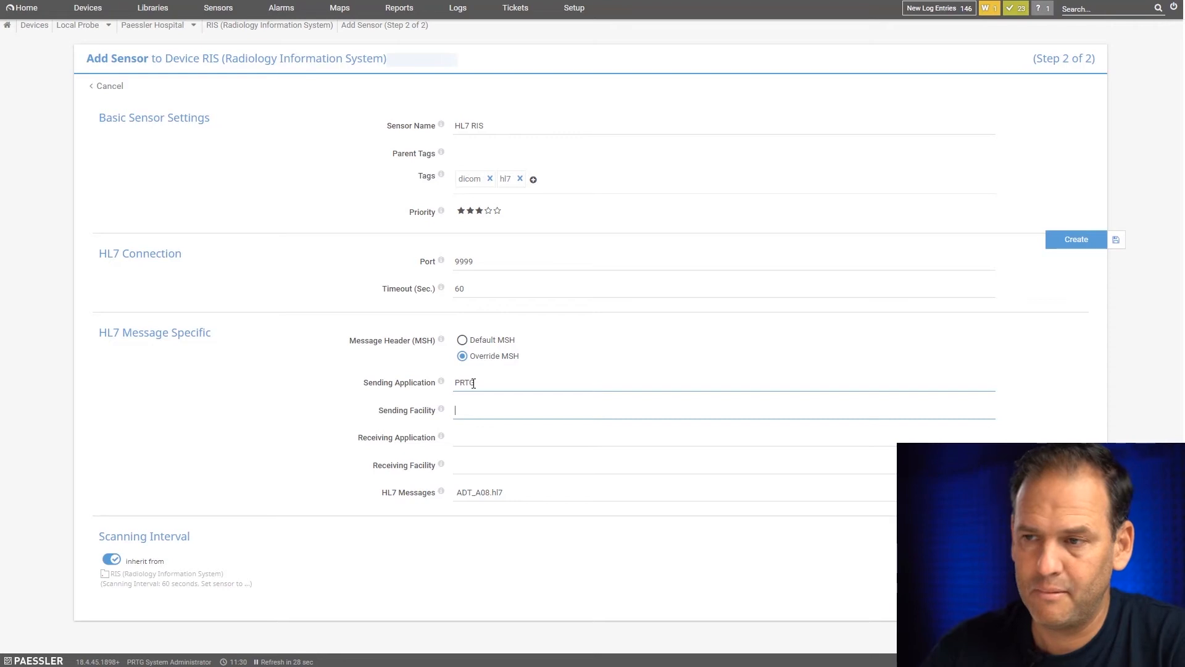
type("PAESSLE")
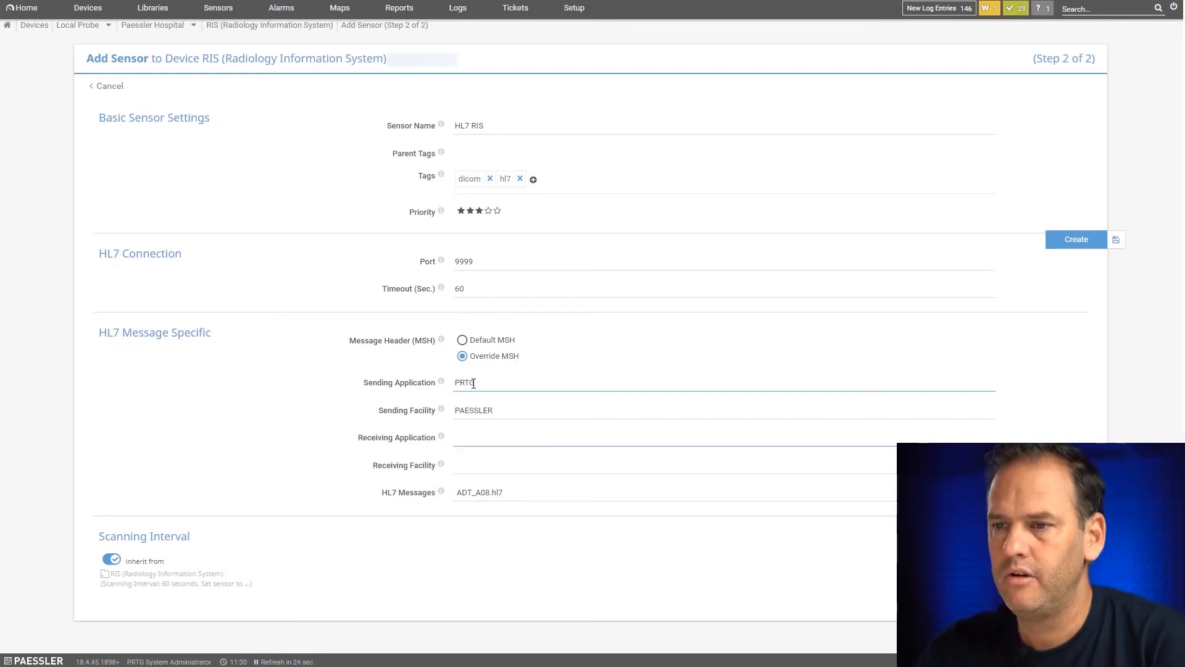
type("RIS")
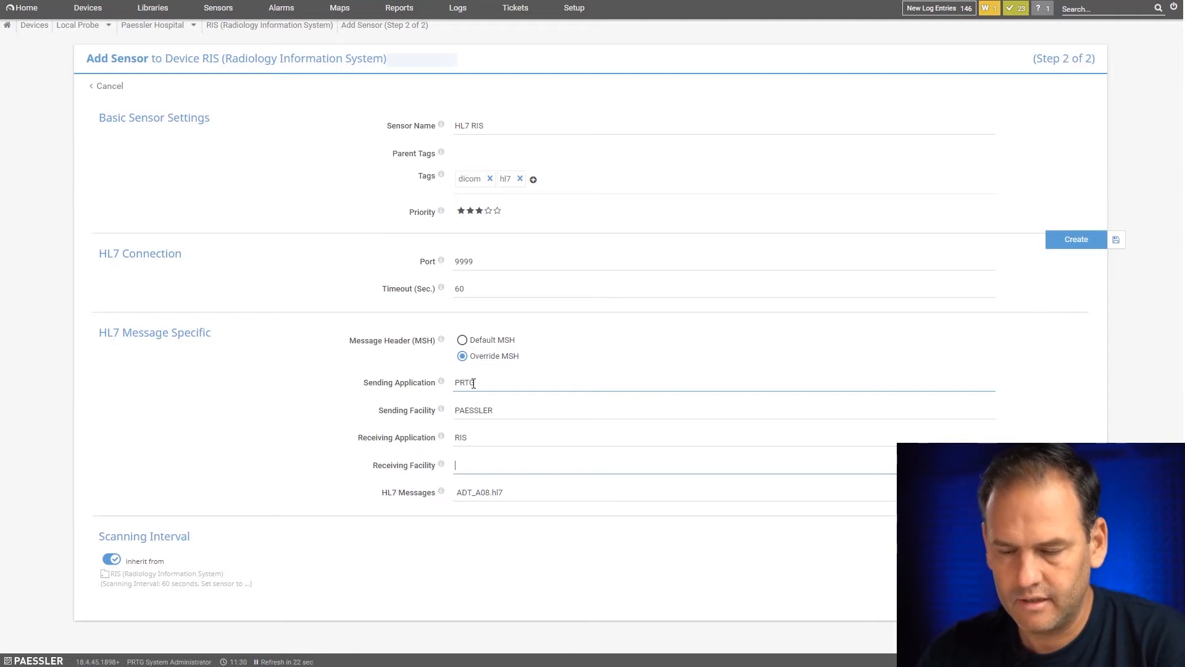
type("Radiology")
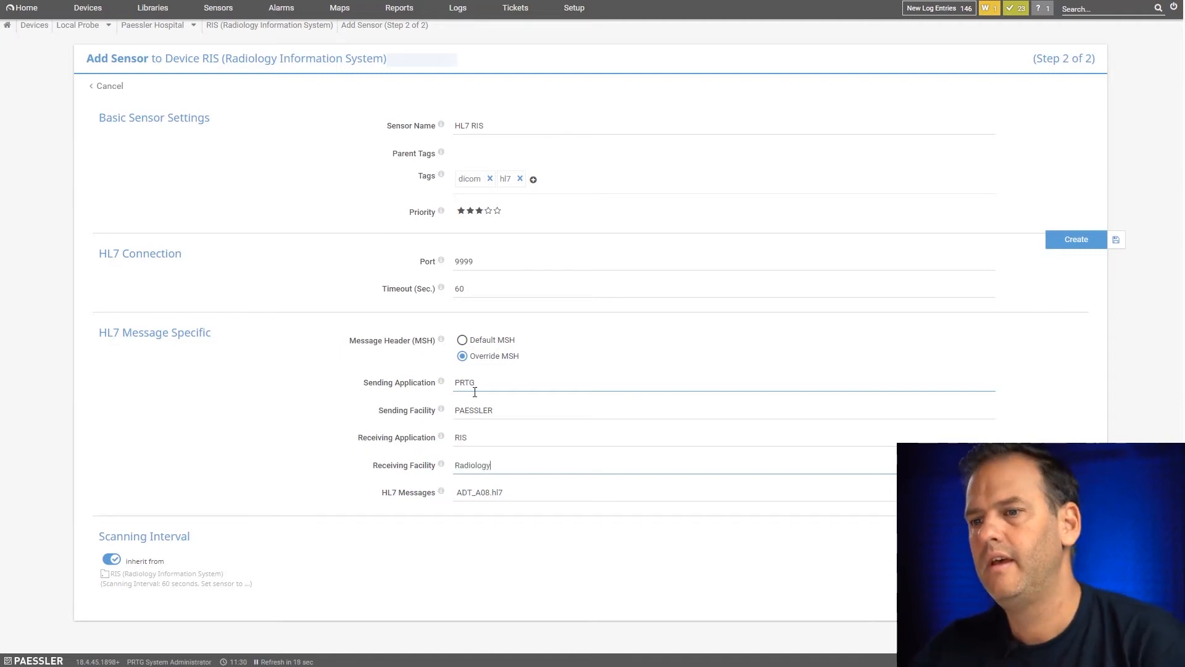
left_click(673, 492)
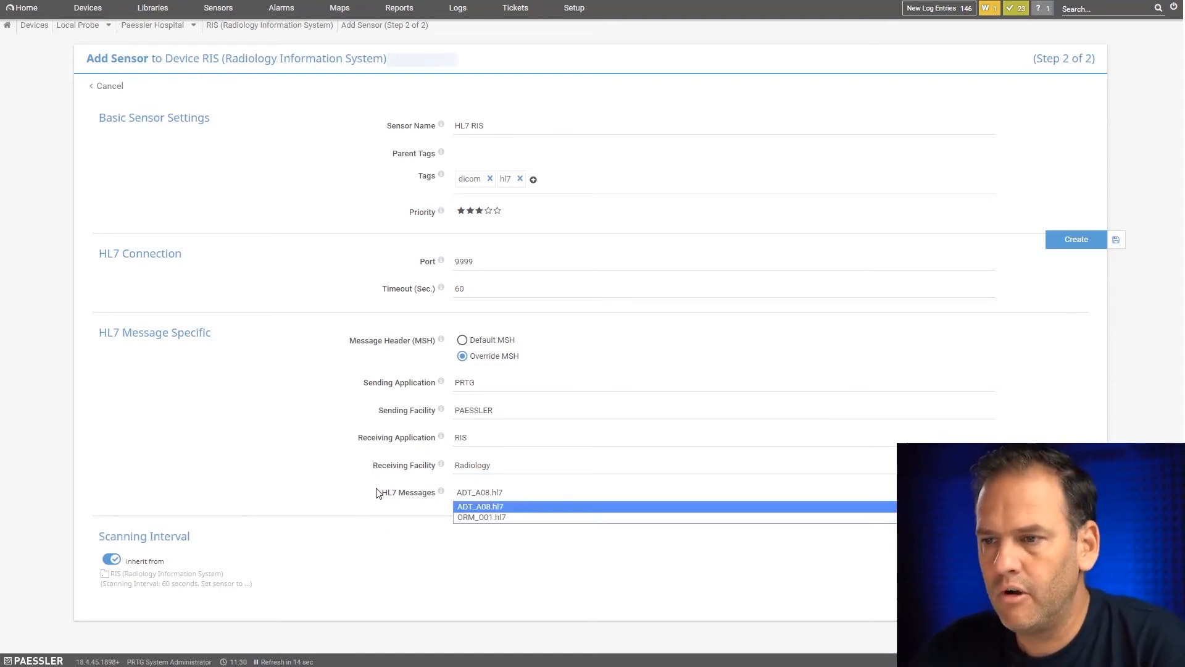
left_click(479, 506)
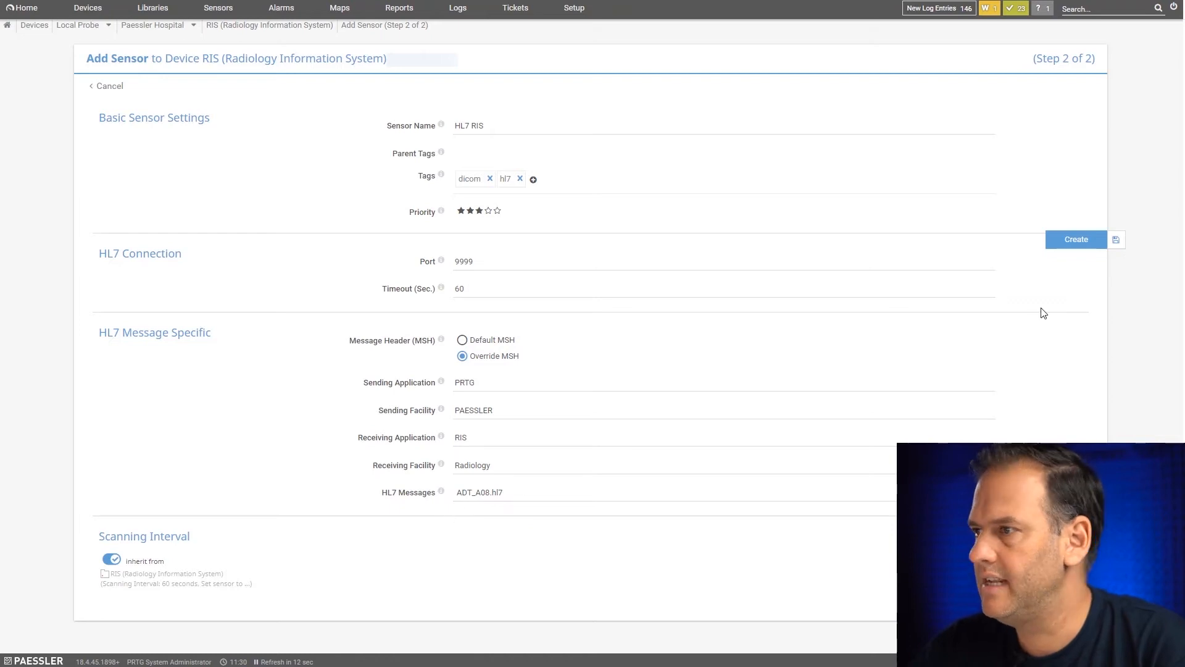
Step: Create the HL7 RIS sensor and open its overview page from the device's sensor list
left_click(1075, 238)
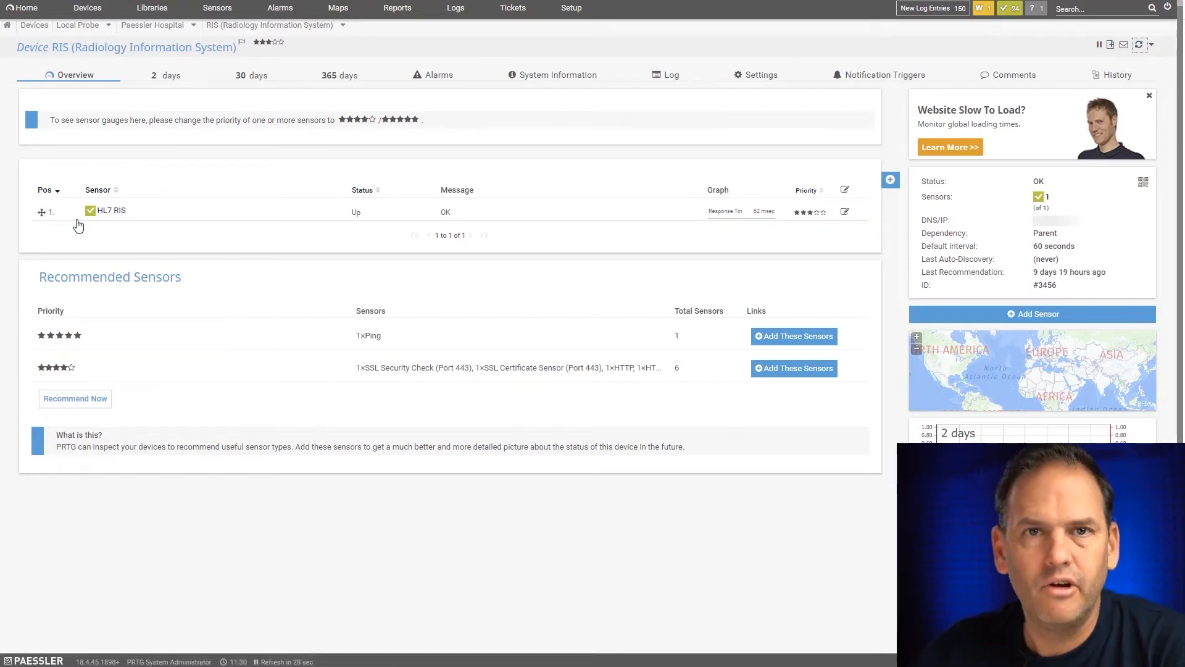
left_click(113, 210)
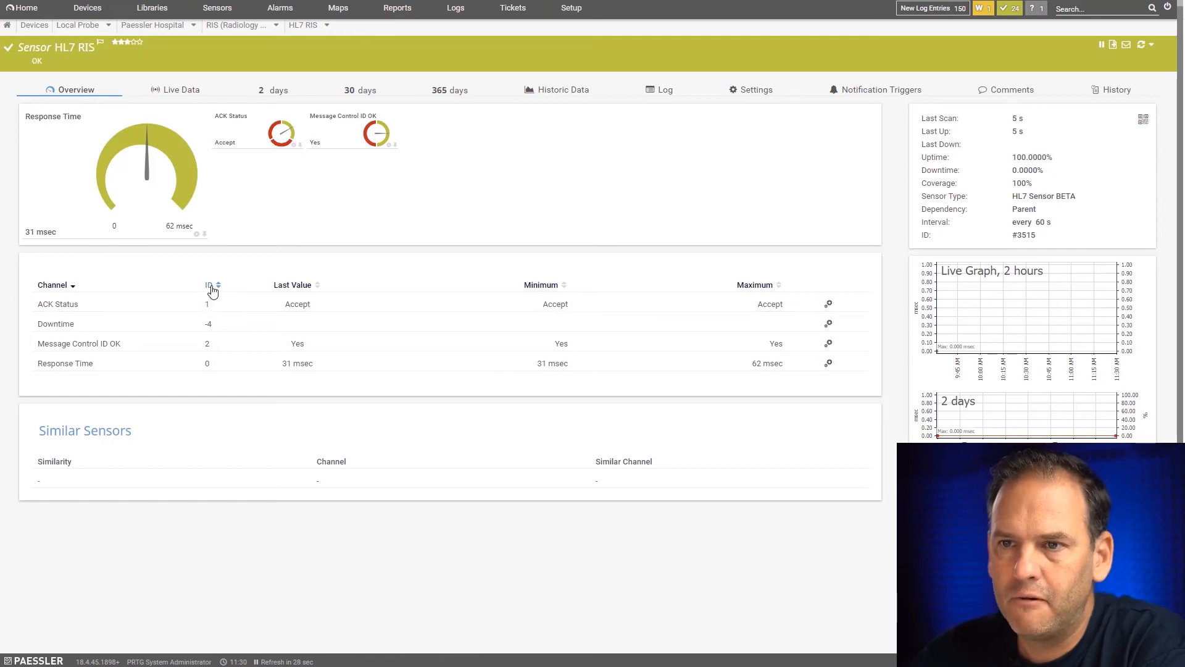
Step: Sort the sensor's channels by ID, then return to the root devices group page
left_click(210, 285)
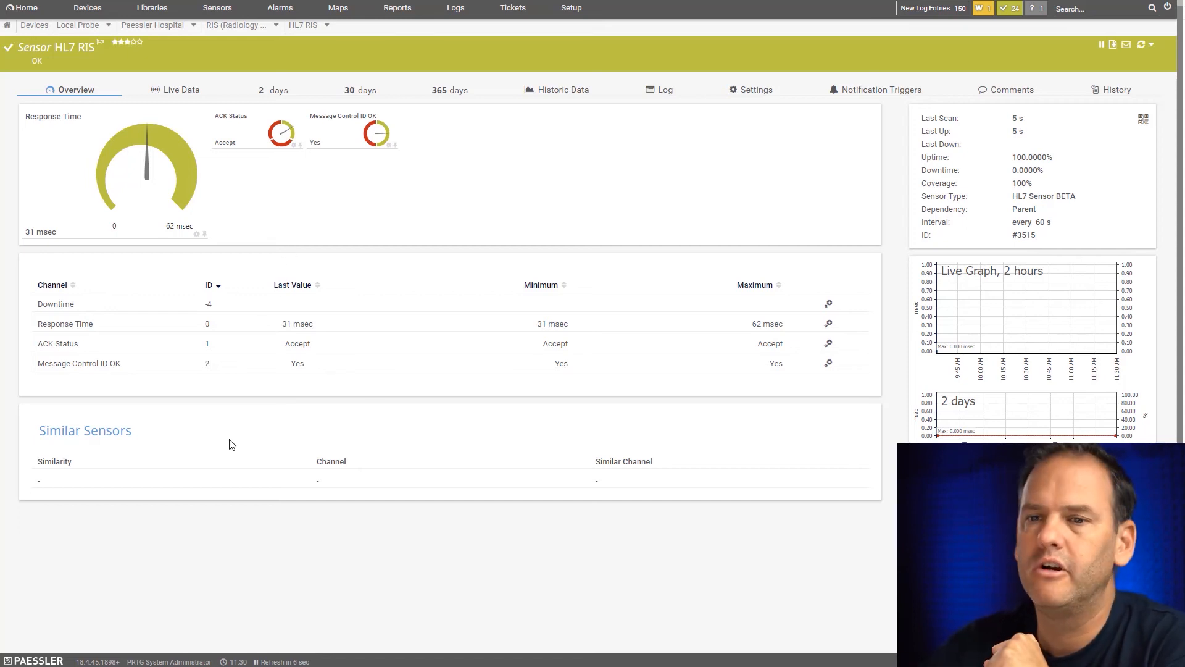
left_click(86, 7)
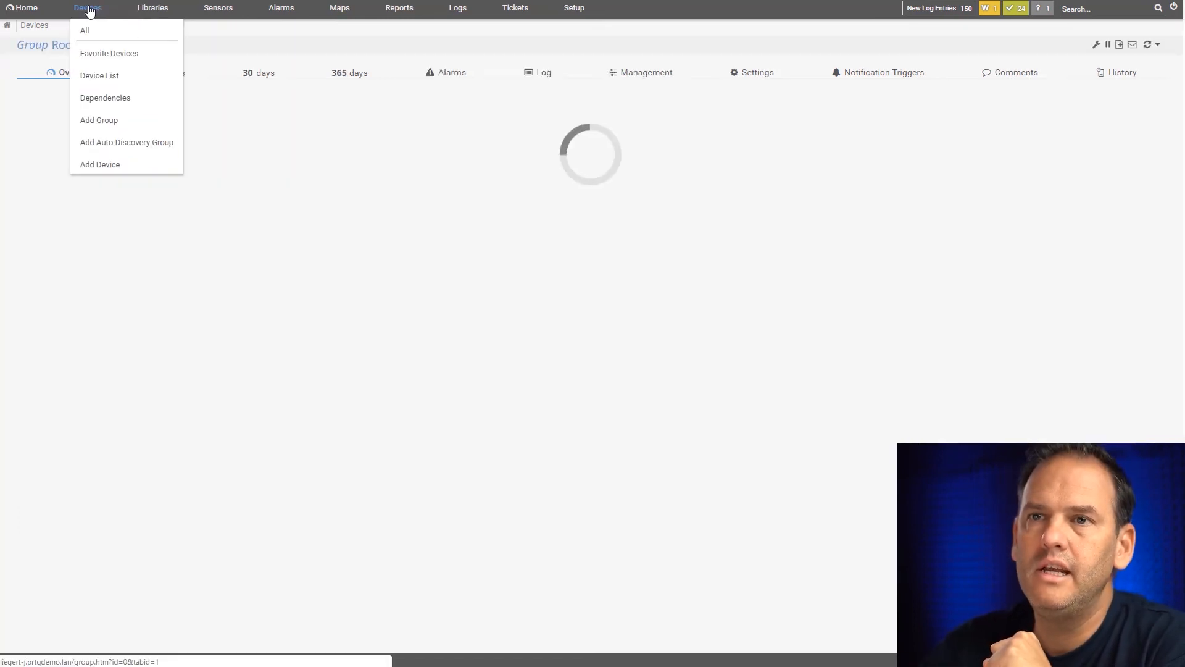